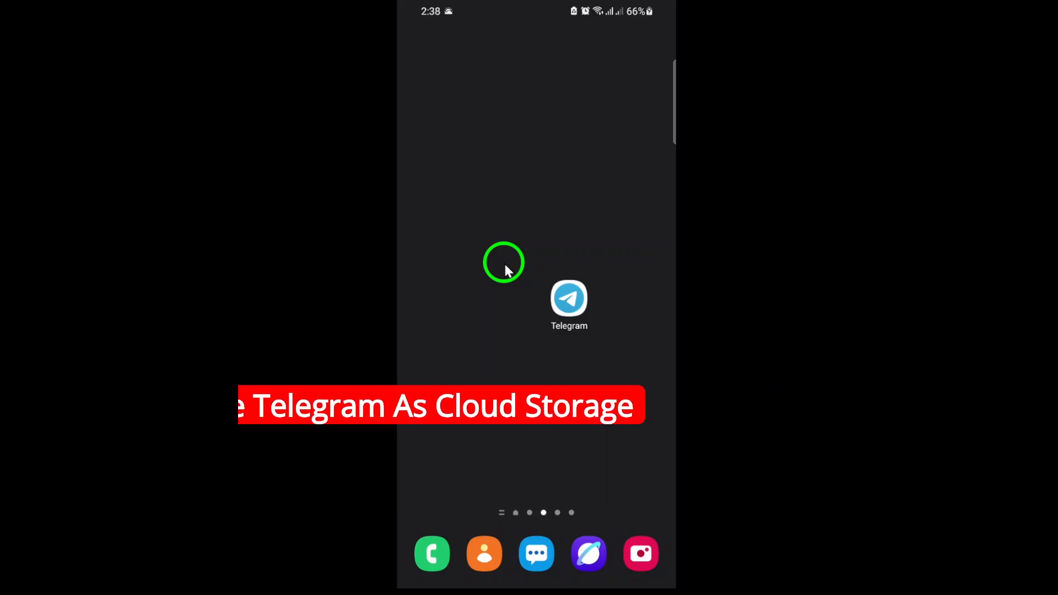
# Launch Telegram from the home screen to reach the All Chats list
pyautogui.click(568, 299)
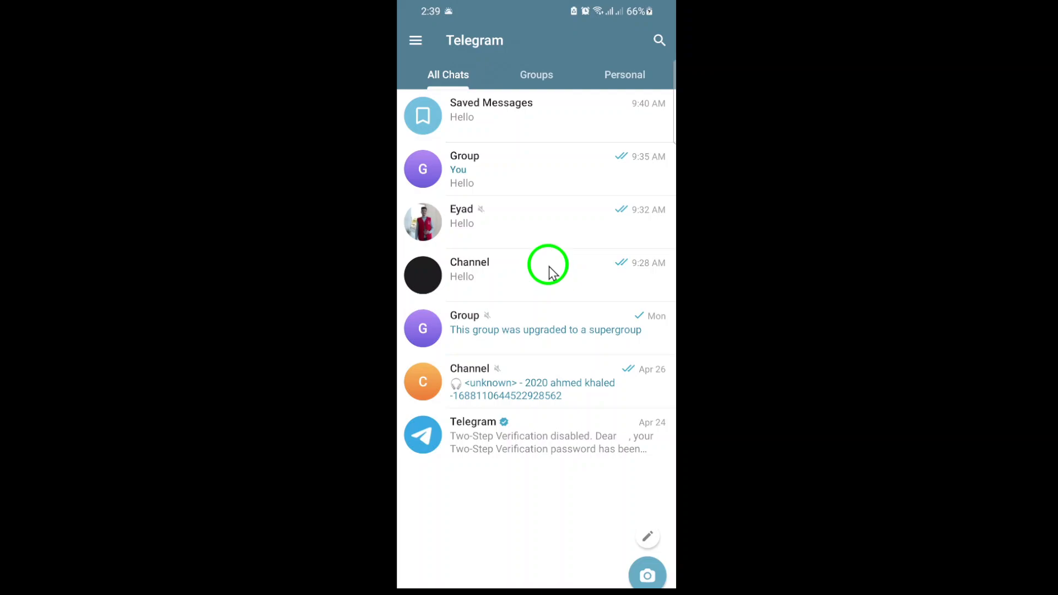
pyautogui.moveTo(515, 127)
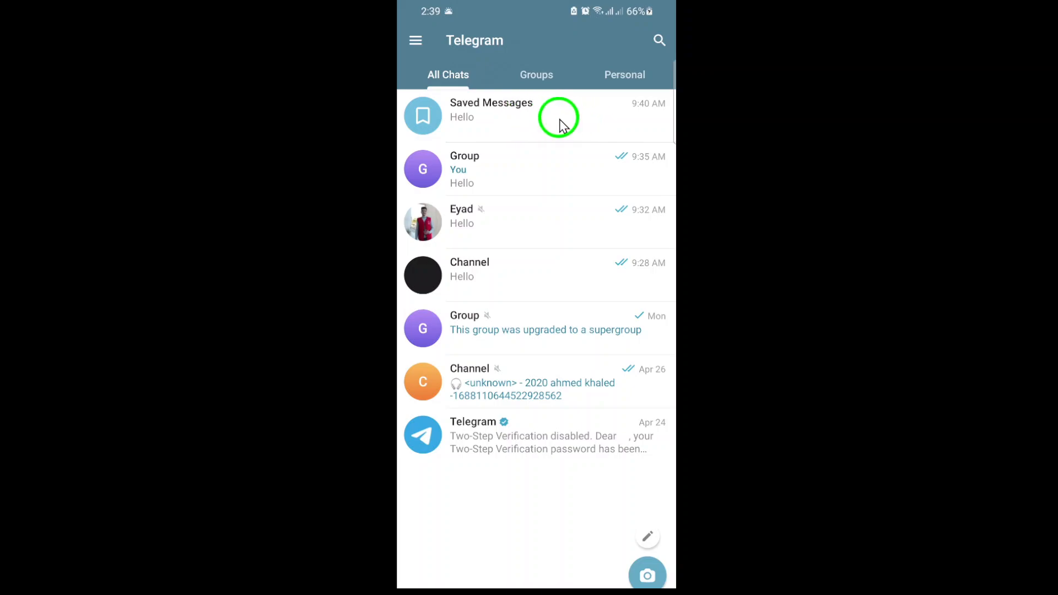
# Enter the Saved Messages chat showing the earlier 'Hello' note
pyautogui.click(490, 111)
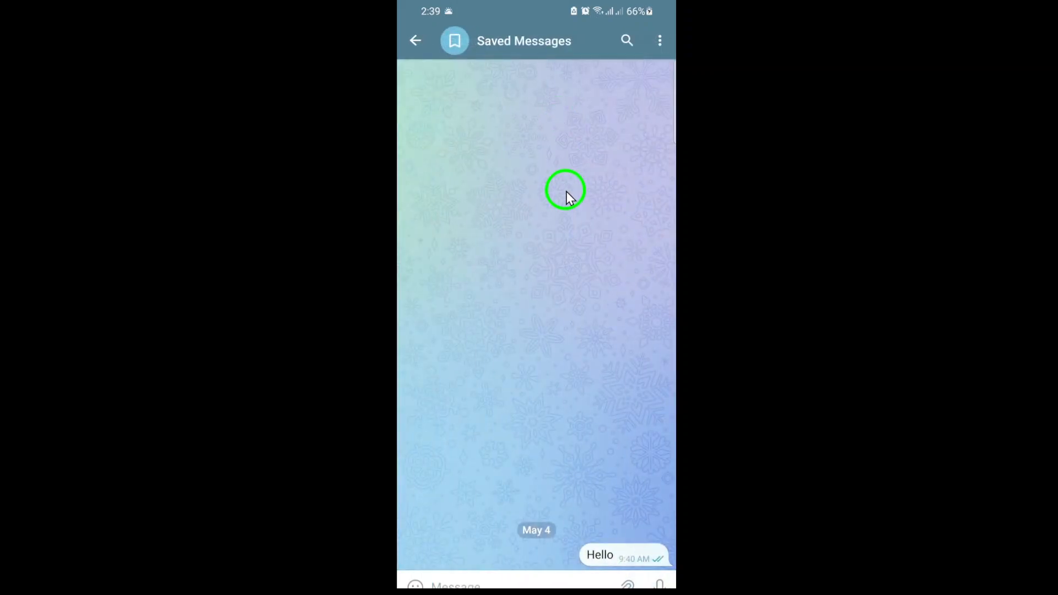
pyautogui.moveTo(579, 309)
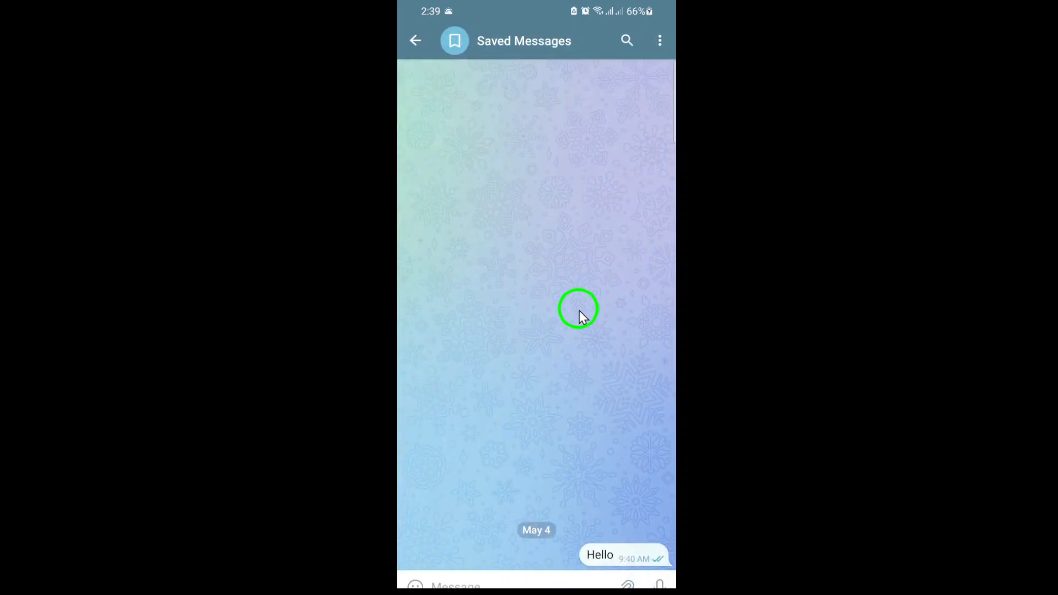
pyautogui.moveTo(559, 356)
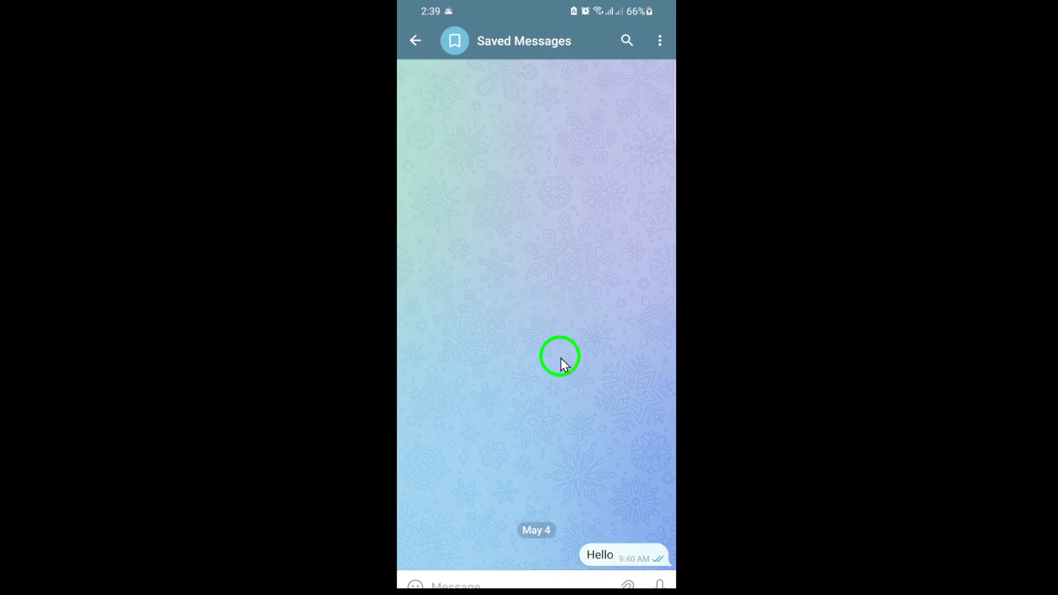
pyautogui.moveTo(566, 345)
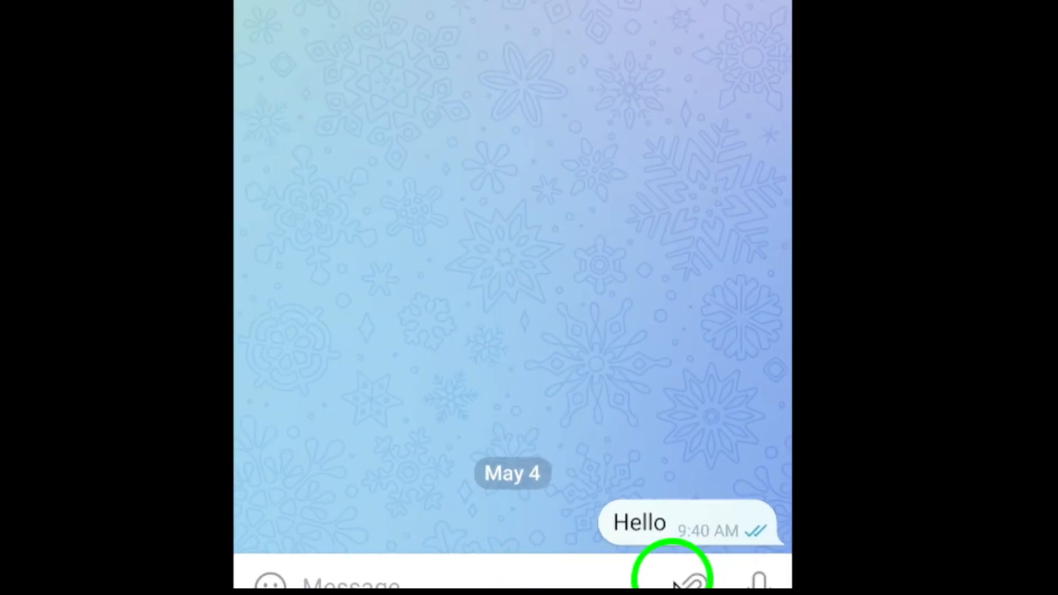
# Attach a gallery photo and send it to Saved Messages below 'Hello' as a cloud backup
pyautogui.click(681, 580)
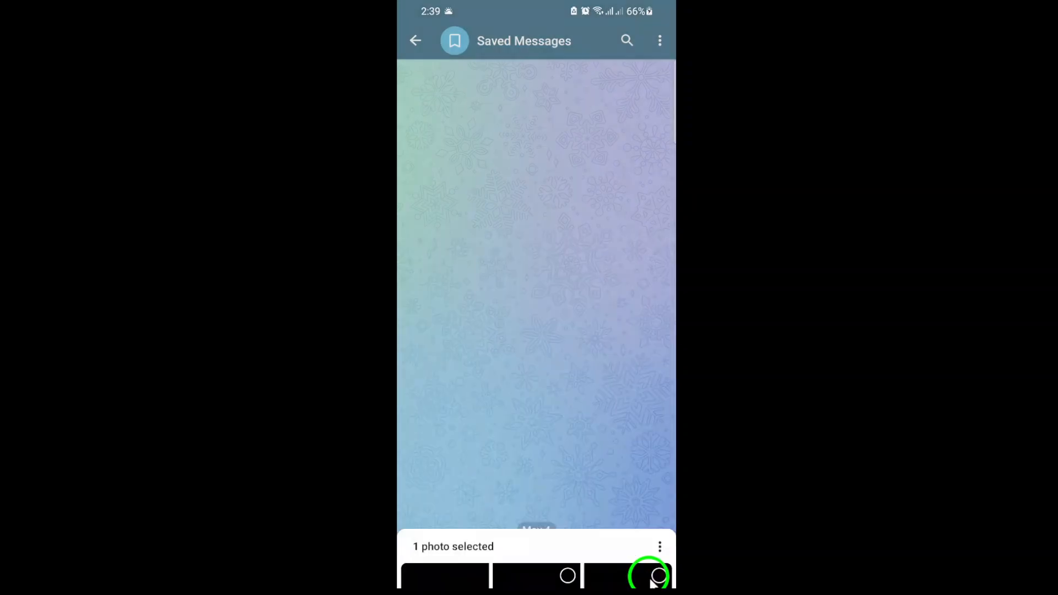
pyautogui.click(650, 575)
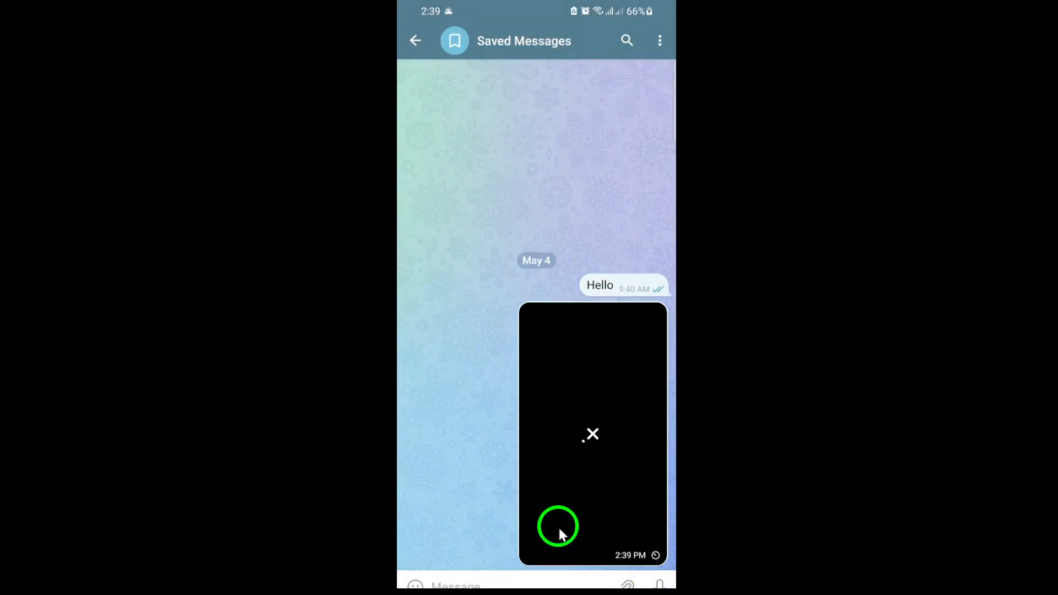